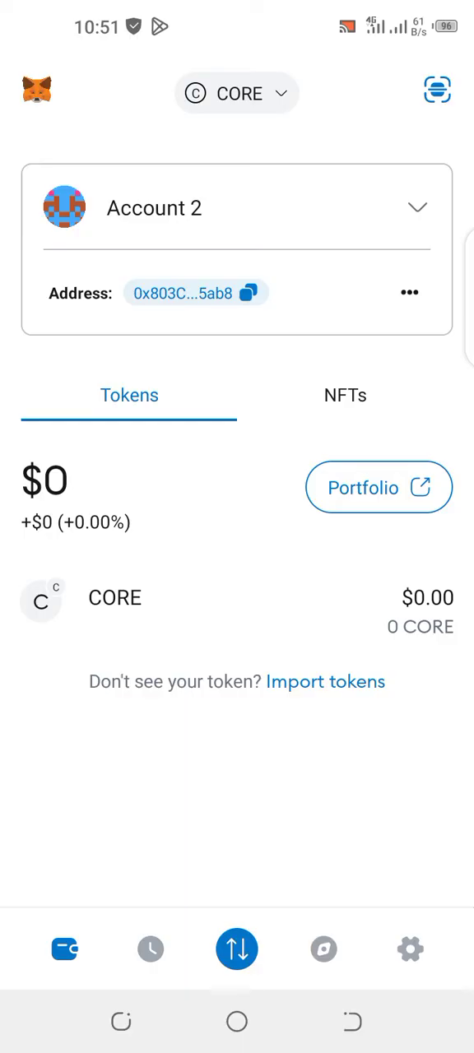
Reach the Networks page from the CORE network selector via Add network.
click(237, 92)
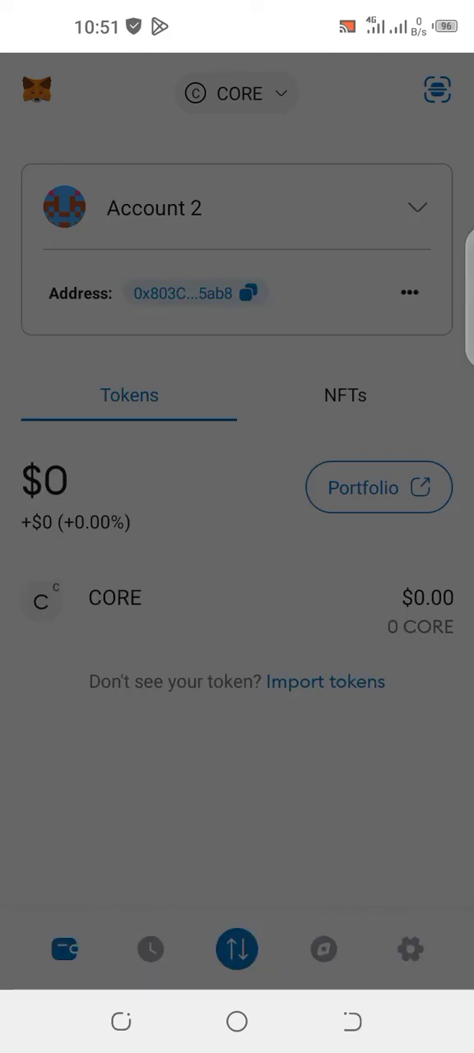
click(237, 92)
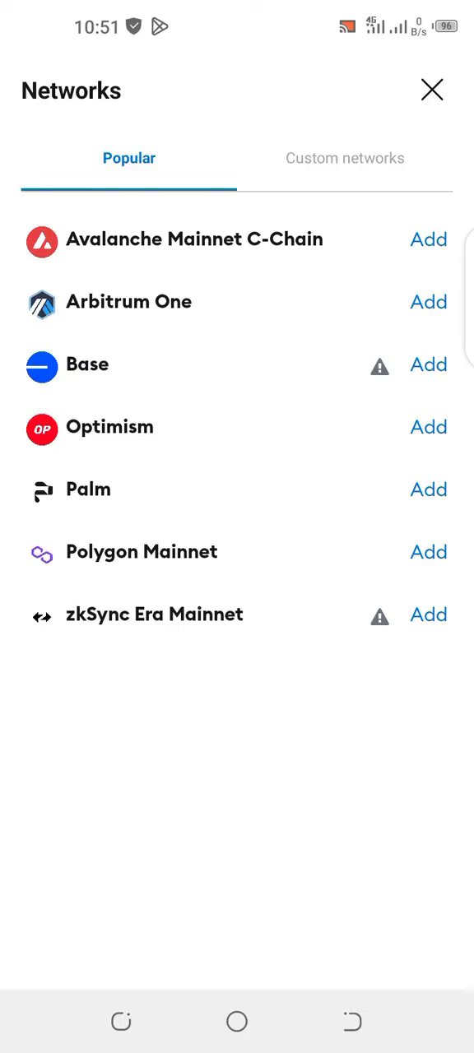
Switch to the Custom networks tab showing the empty network form.
click(345, 158)
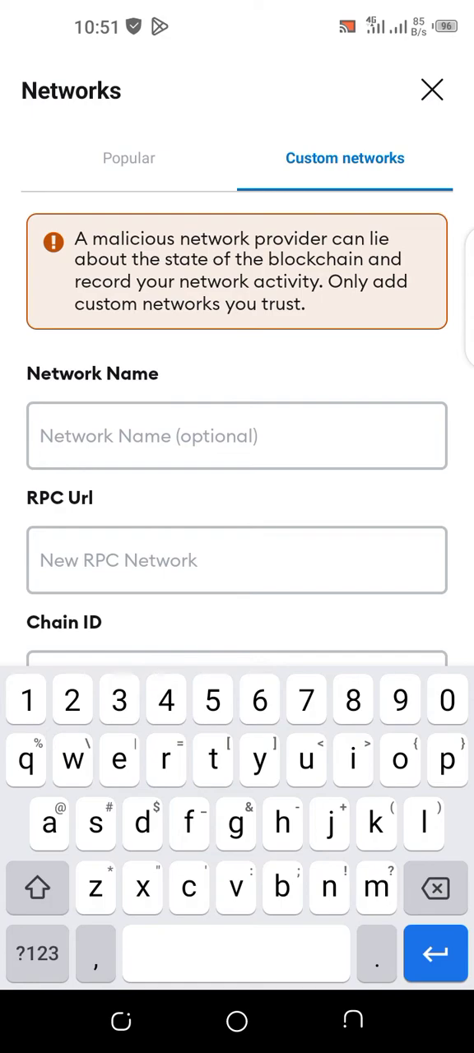
Enter 'Sidra Chain' as the network name.
text(s)
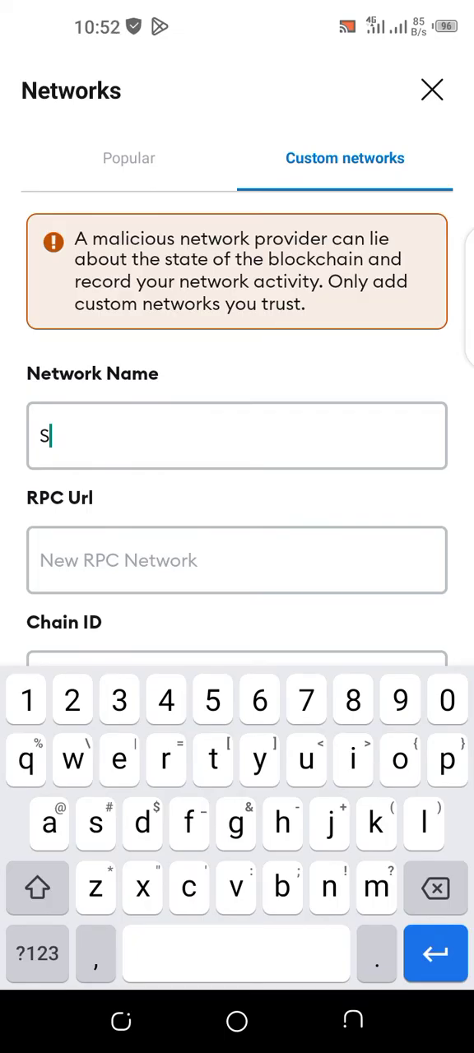
text(idra Cha)
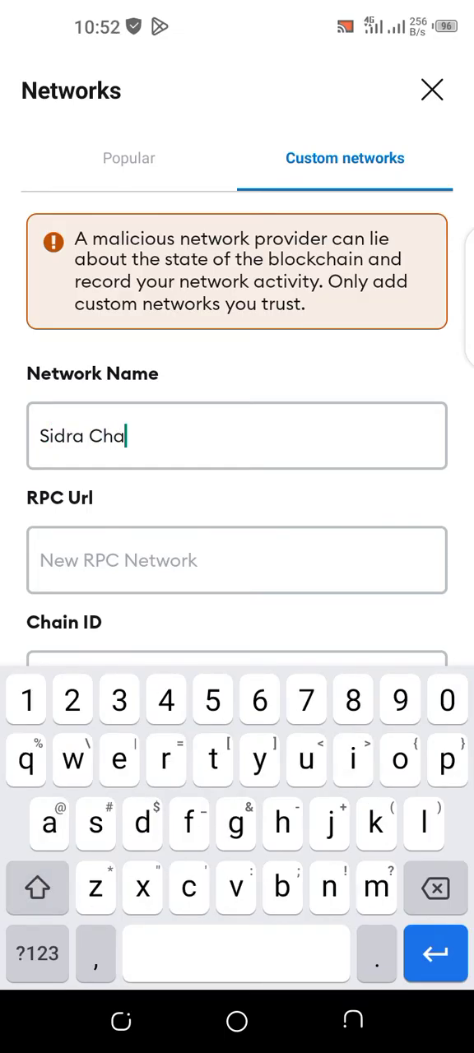
text(in)
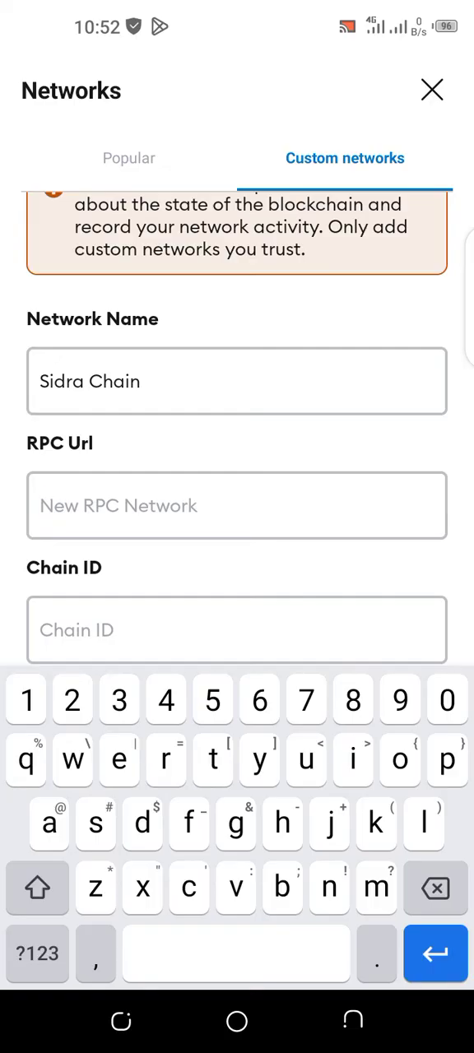
text(htt)
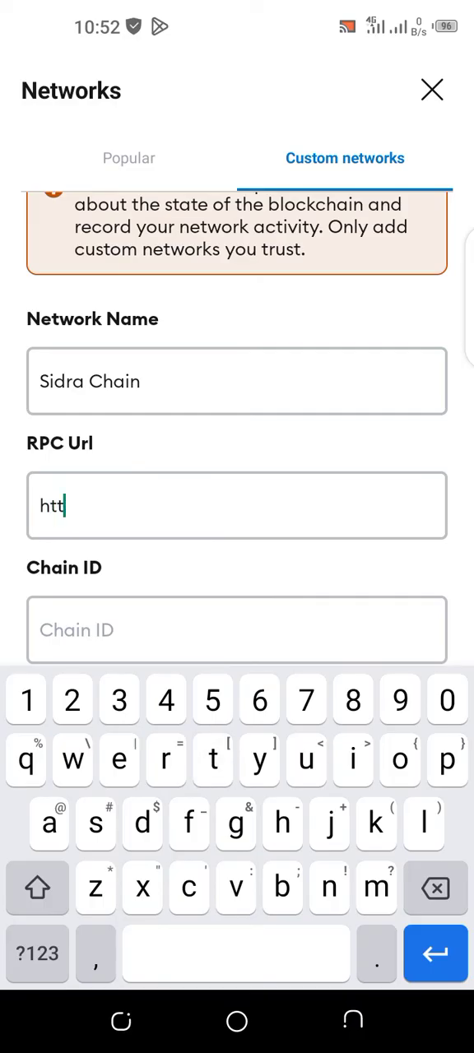
text(ps)
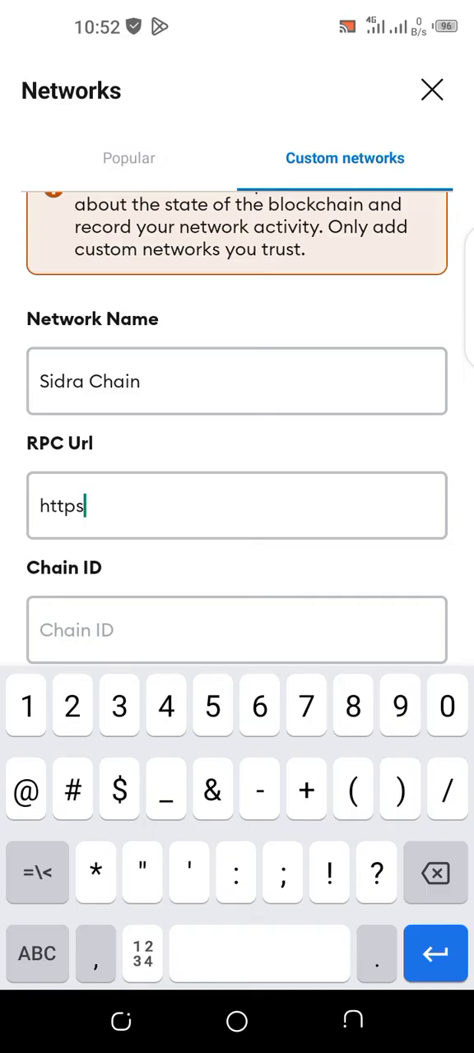
text(://)
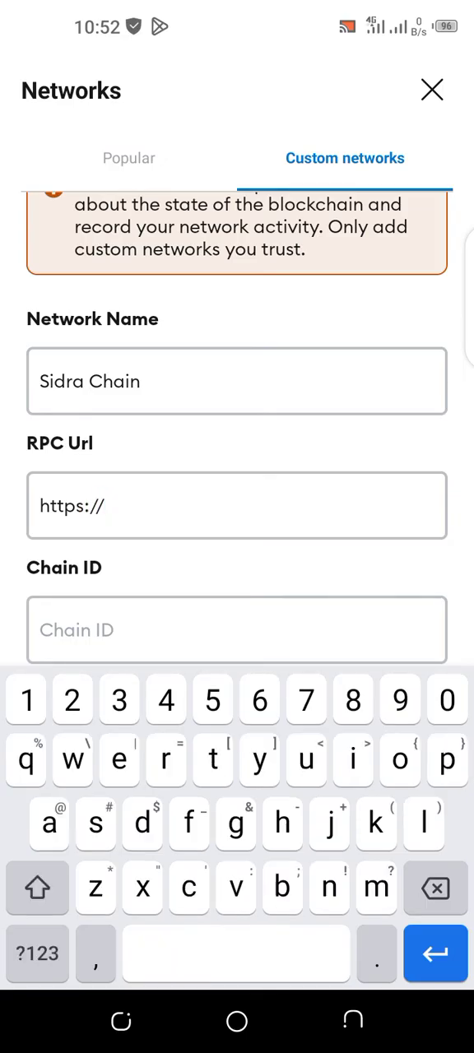
text(node)
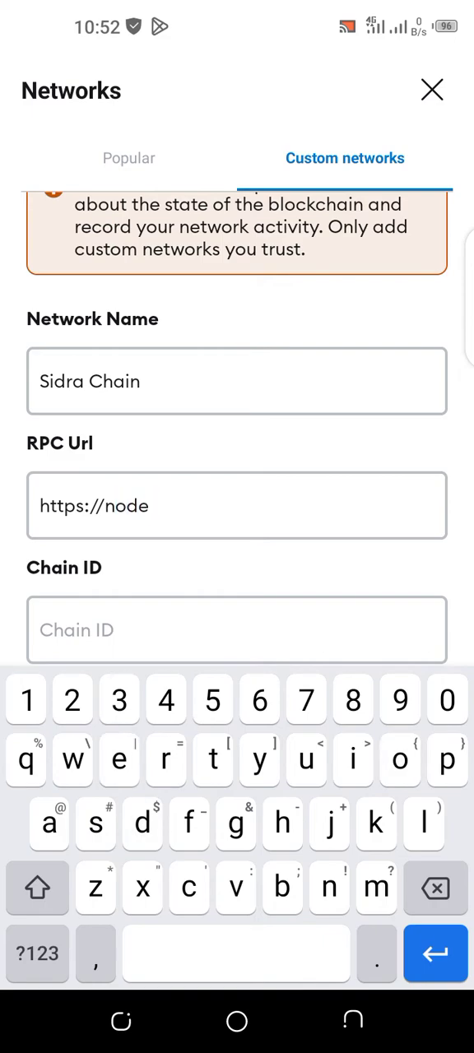
text(.si)
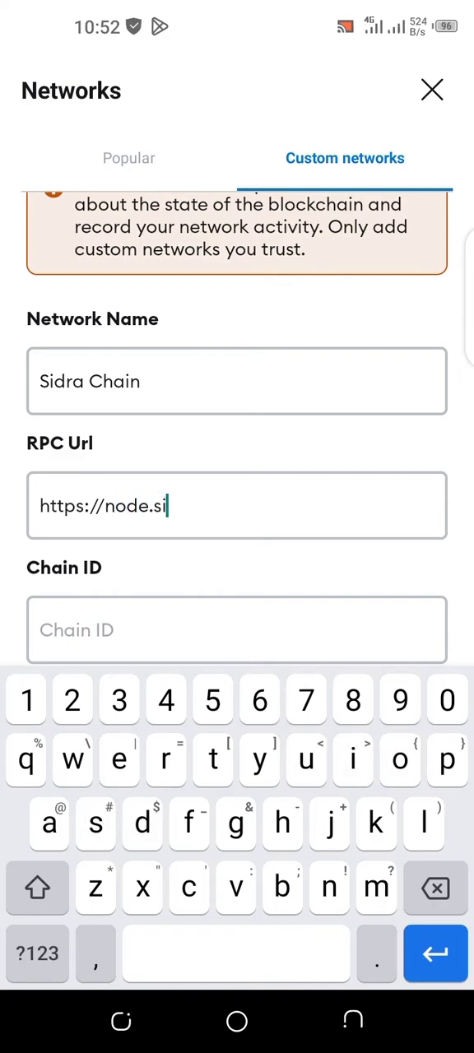
text(dra)
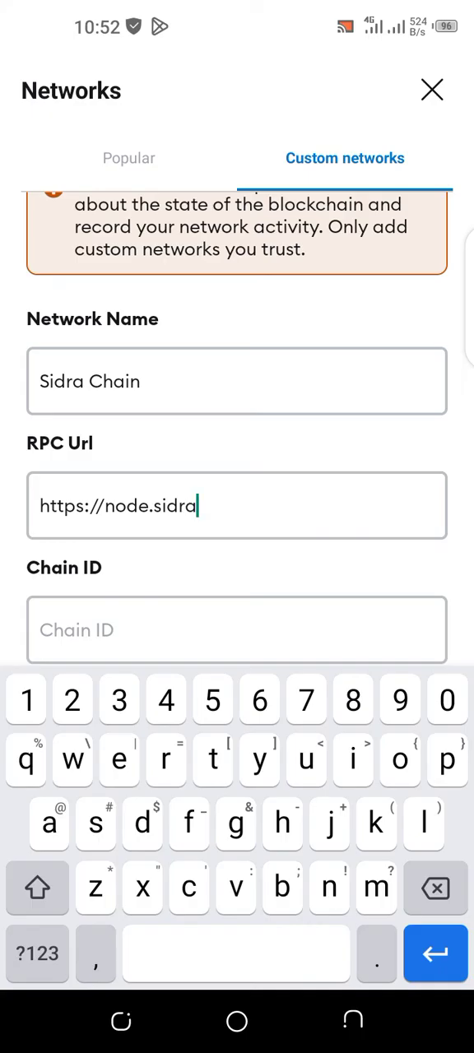
text(chai)
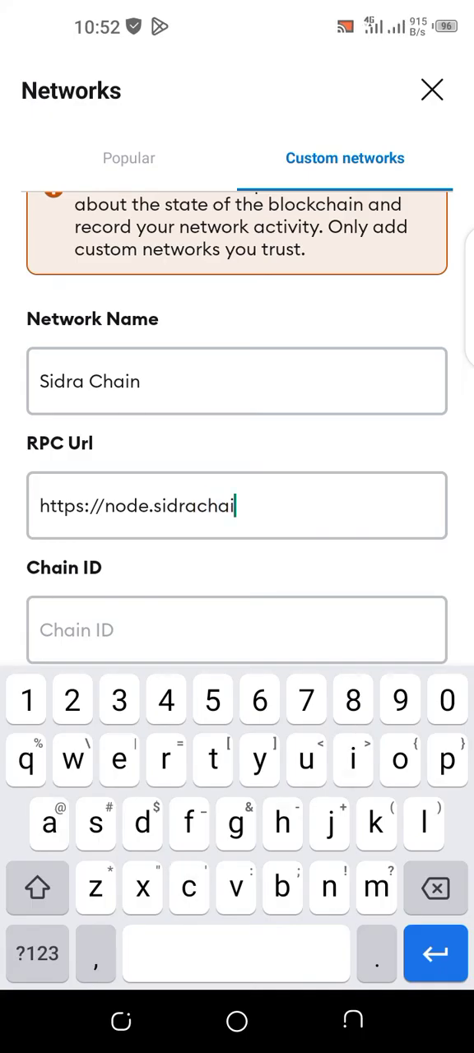
text(n.)
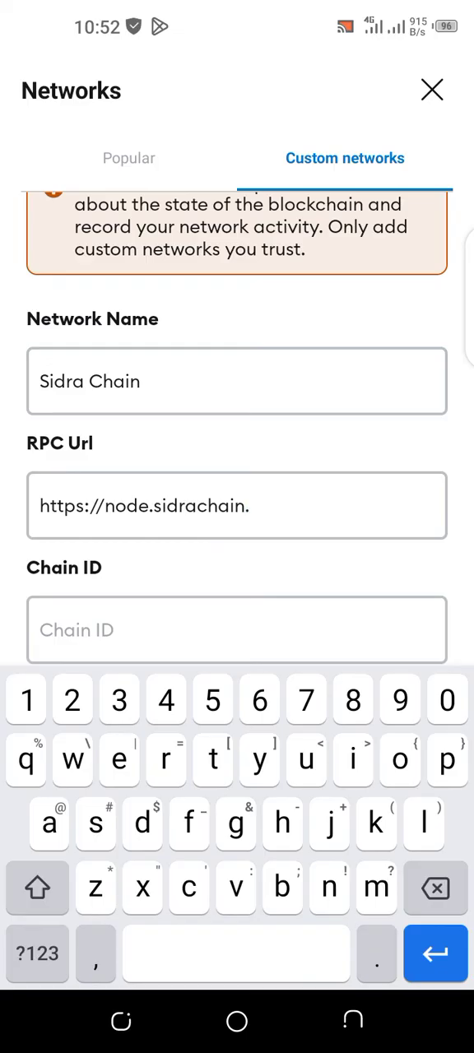
text(com)
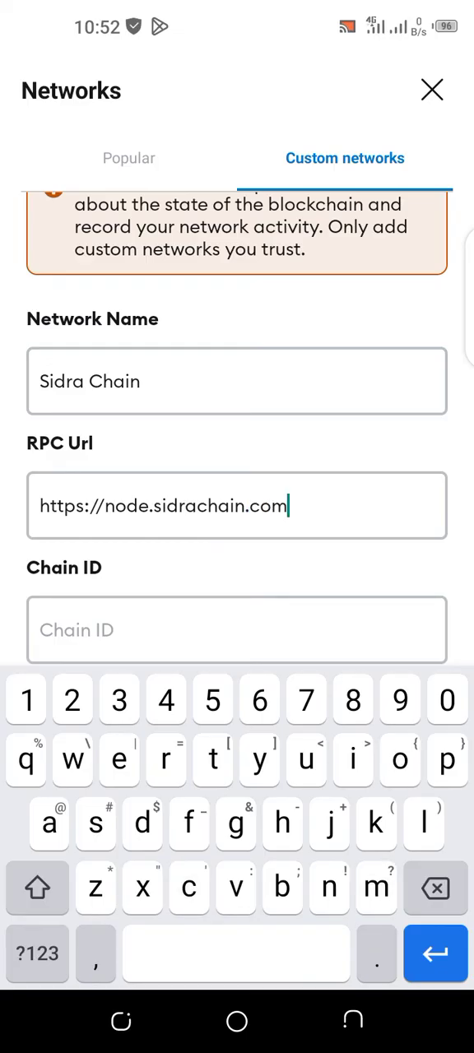
text(/)
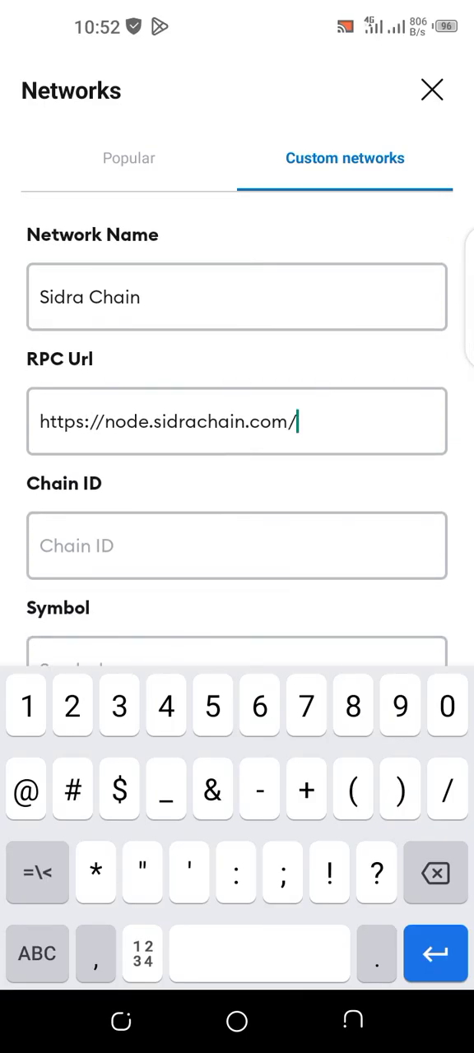
Enter chain ID 97453 and symbol SDA, removing the stray 'http' letters.
click(37, 954)
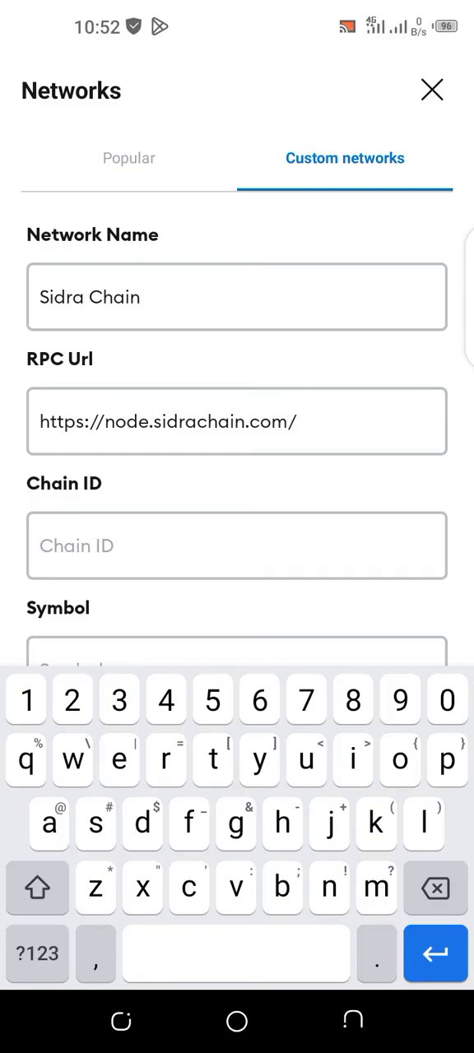
text(97453)
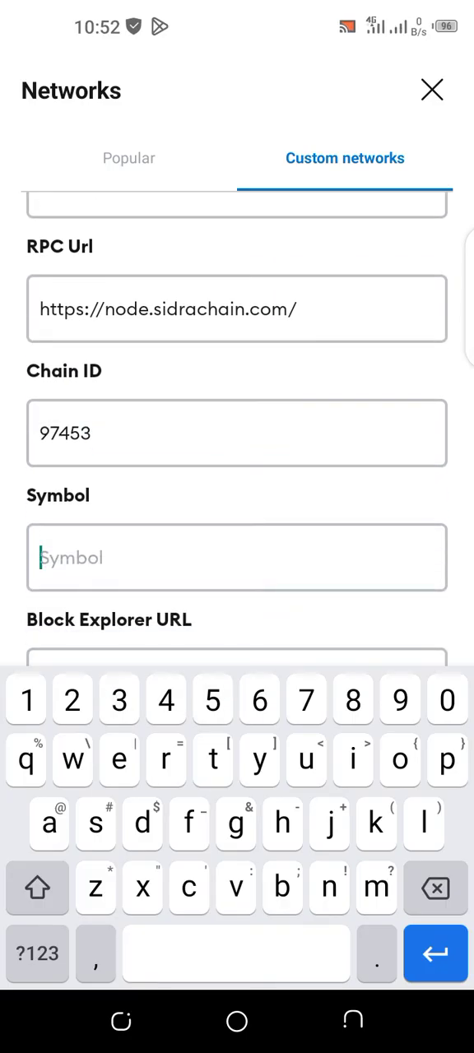
text(SDA)
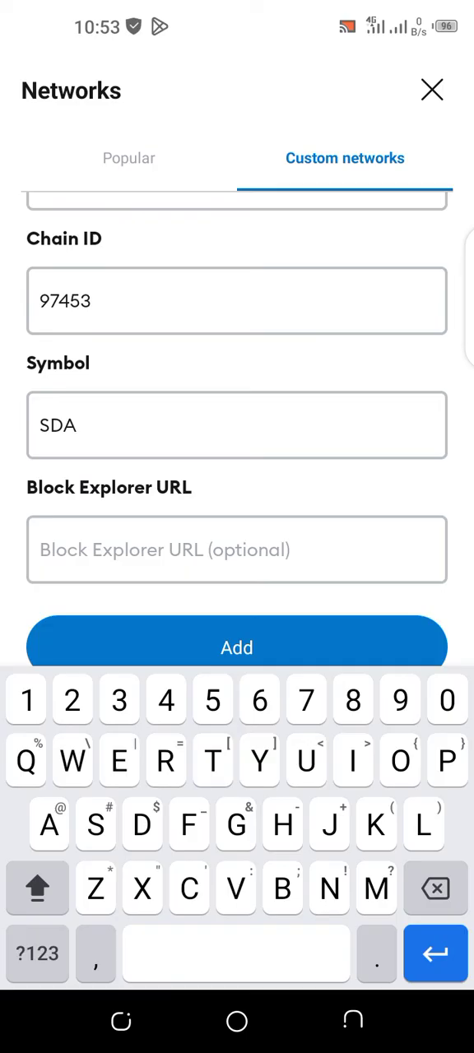
text(http)
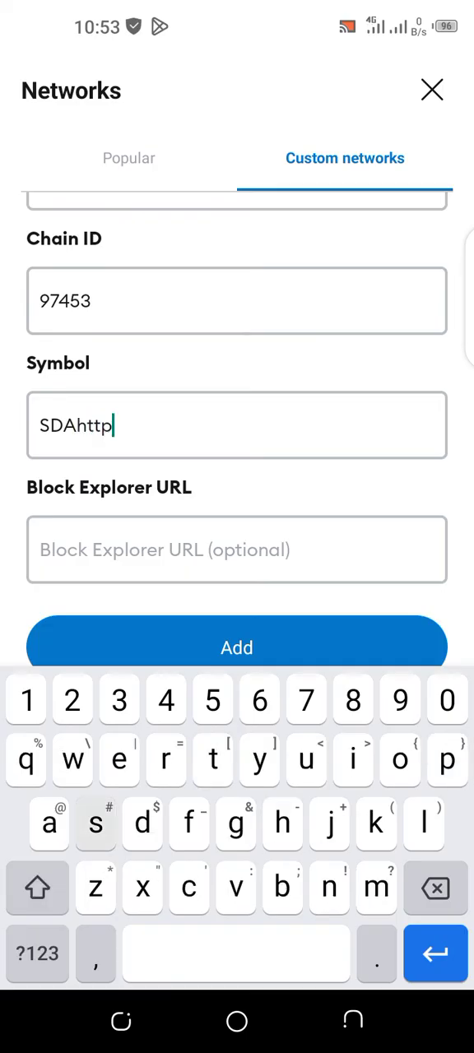
key(Backspace)
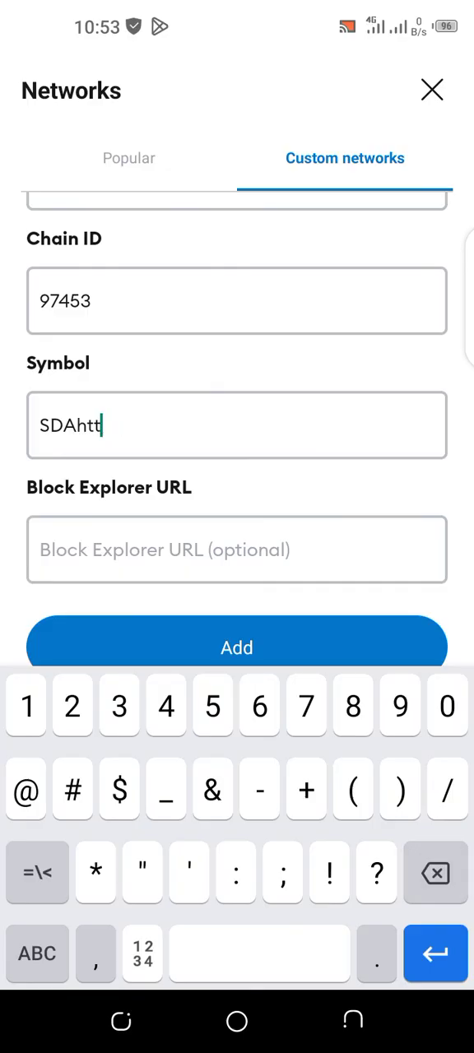
key(Backspace)
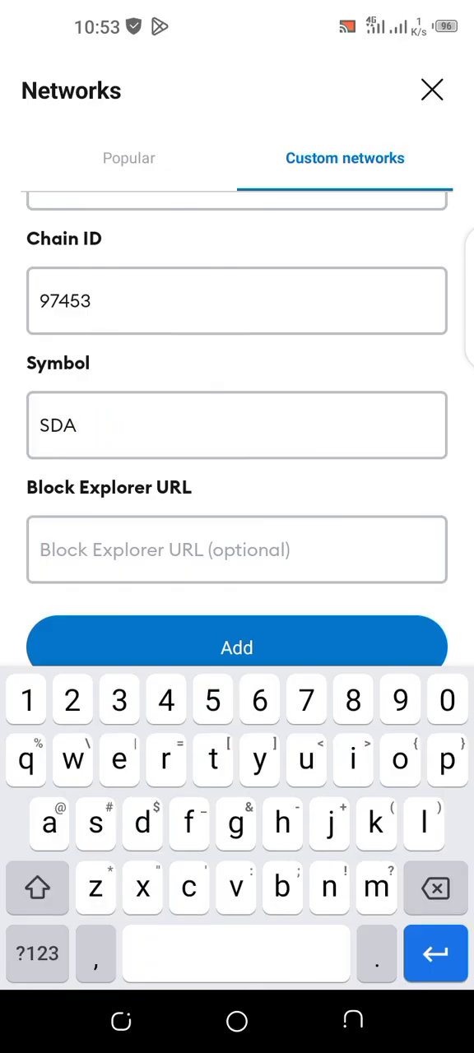
text(http)
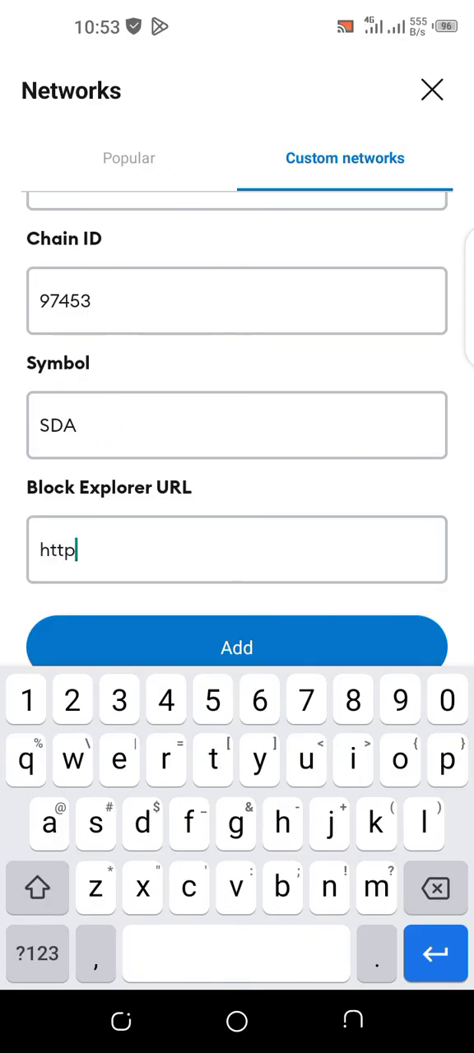
text(s)
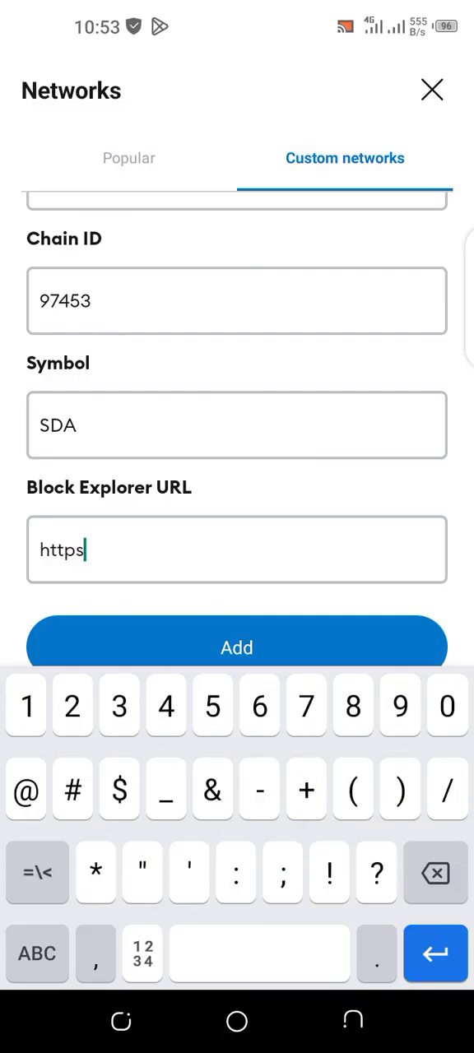
text(://)
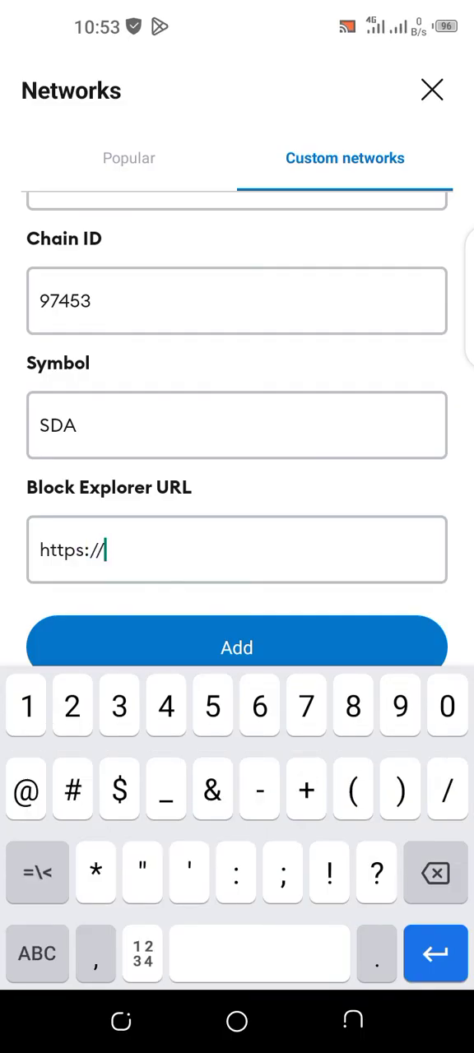
text(ledg)
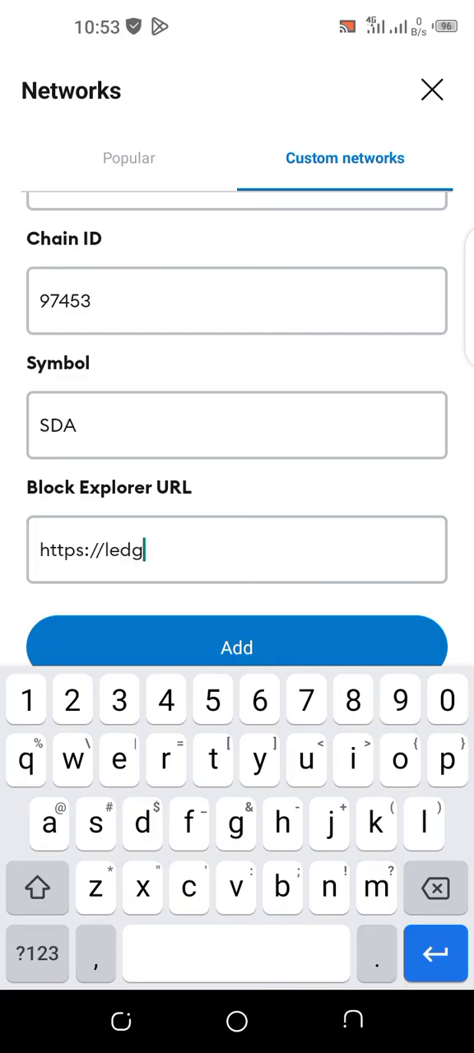
text(er)
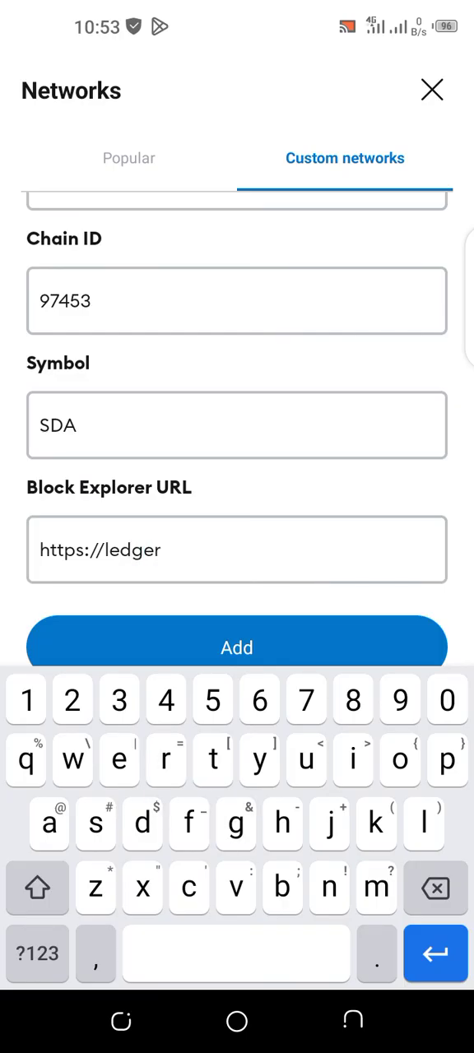
text(.si)
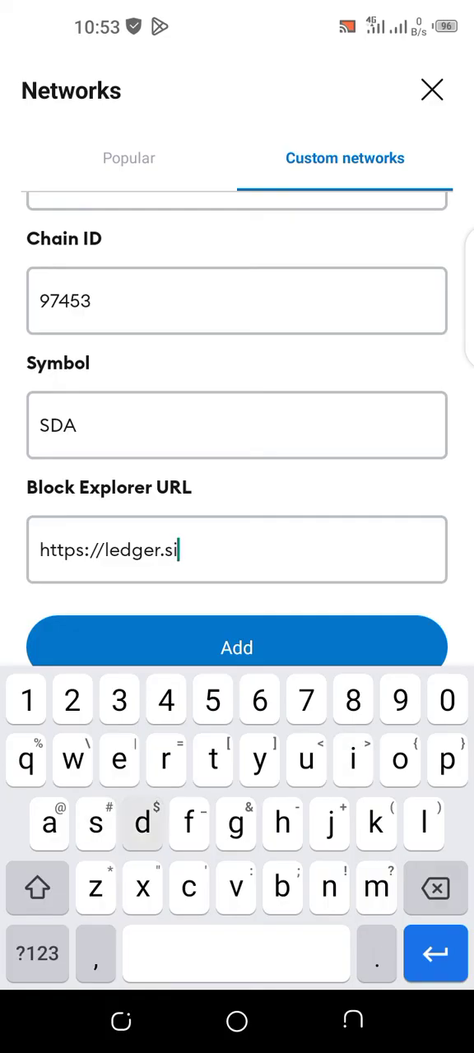
text(dra)
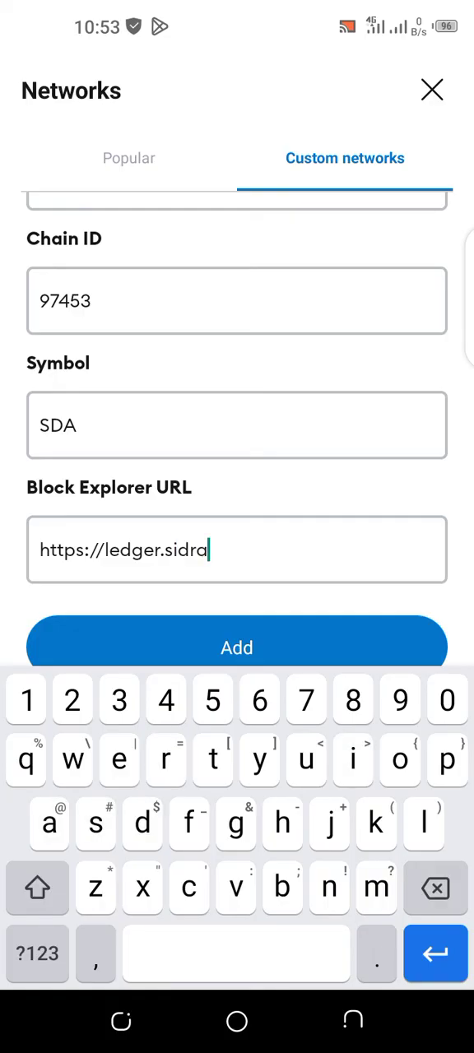
text(cha)
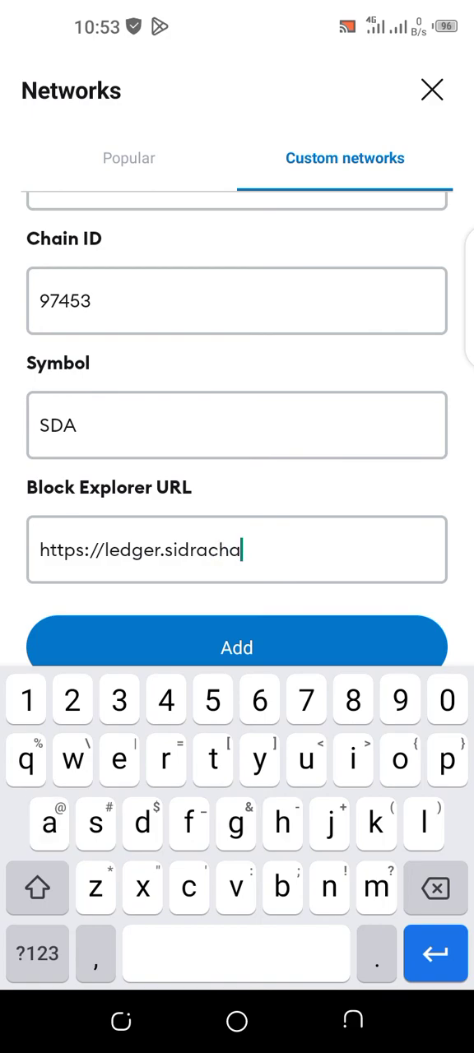
text(in.co)
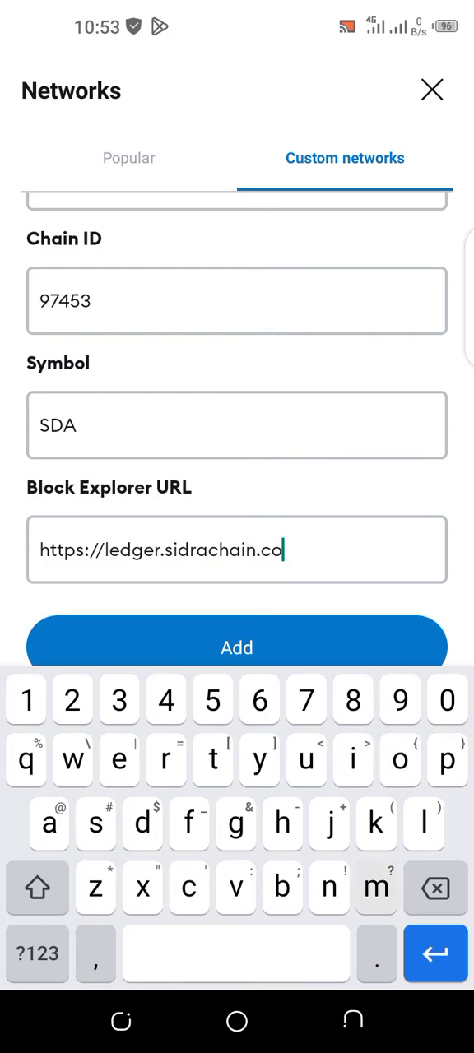
text(m/)
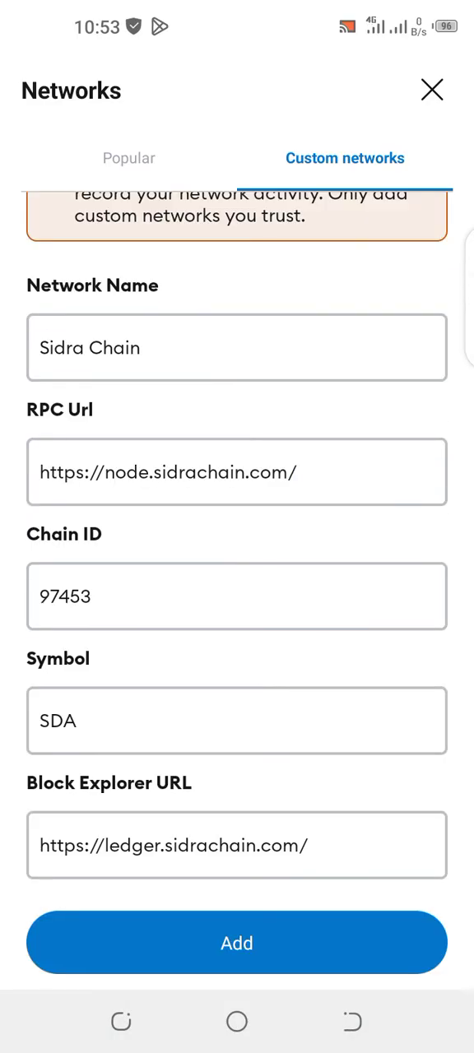
Add Sidra Chain, confirm it, and switch the wallet to the new network.
click(237, 941)
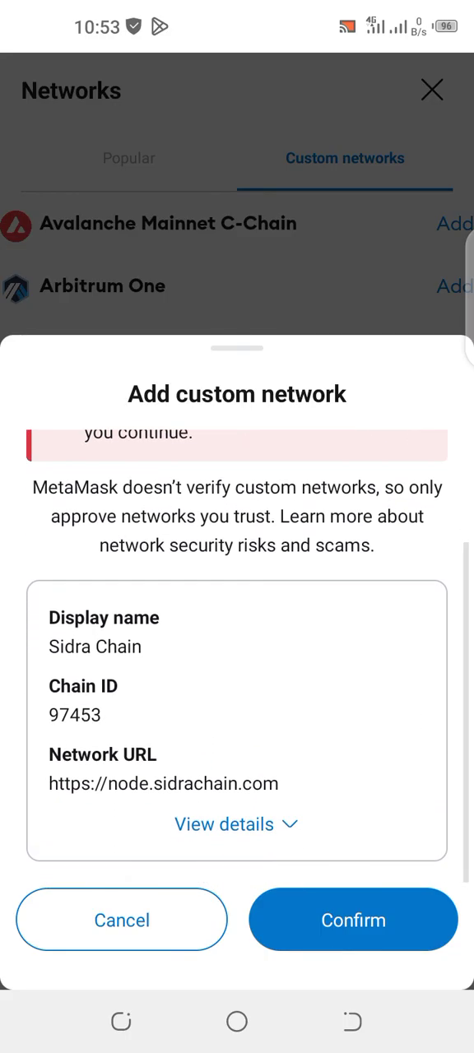
click(352, 918)
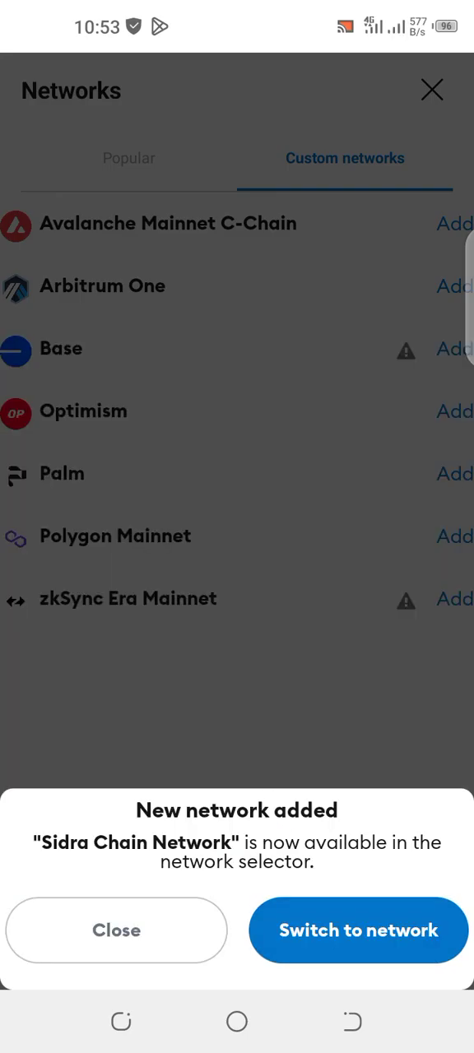
click(358, 929)
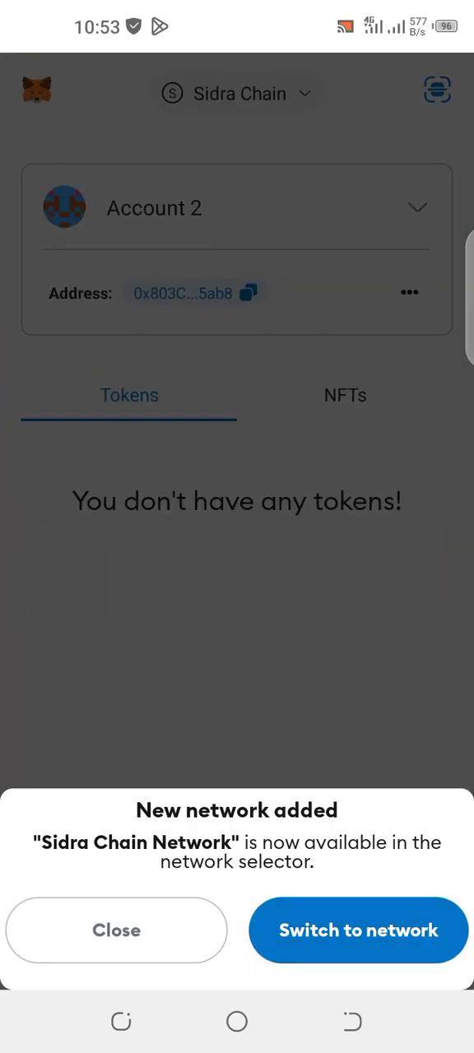
Acknowledge the 'switched to Sidra Chain' notice, revealing the 0 SDA token balance.
click(359, 930)
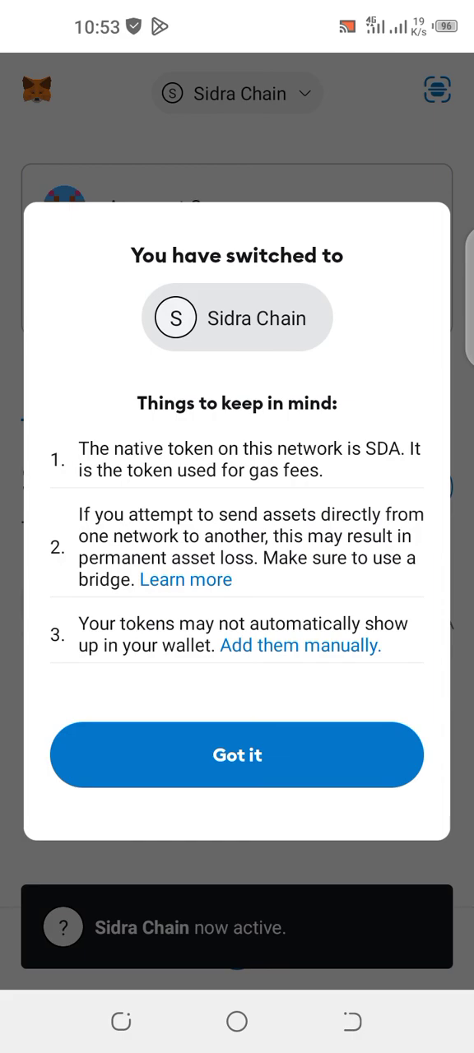
click(236, 753)
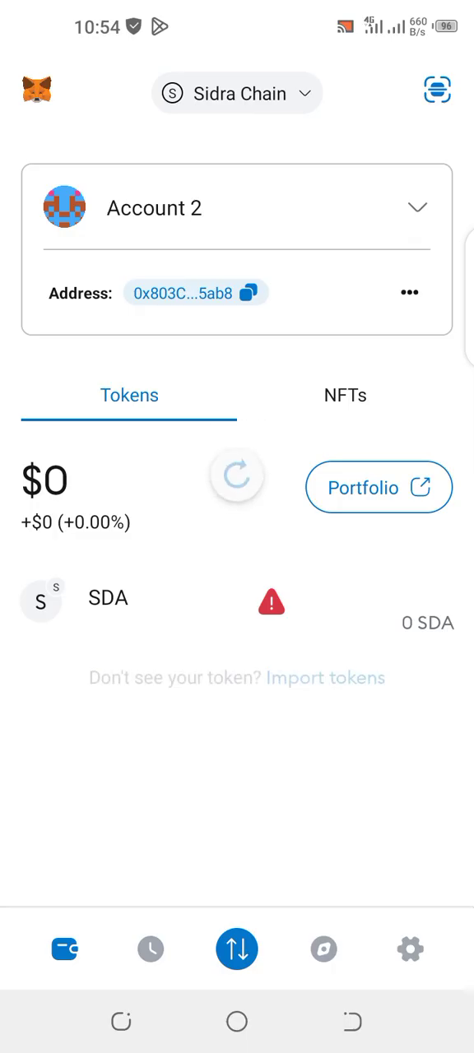
click(237, 477)
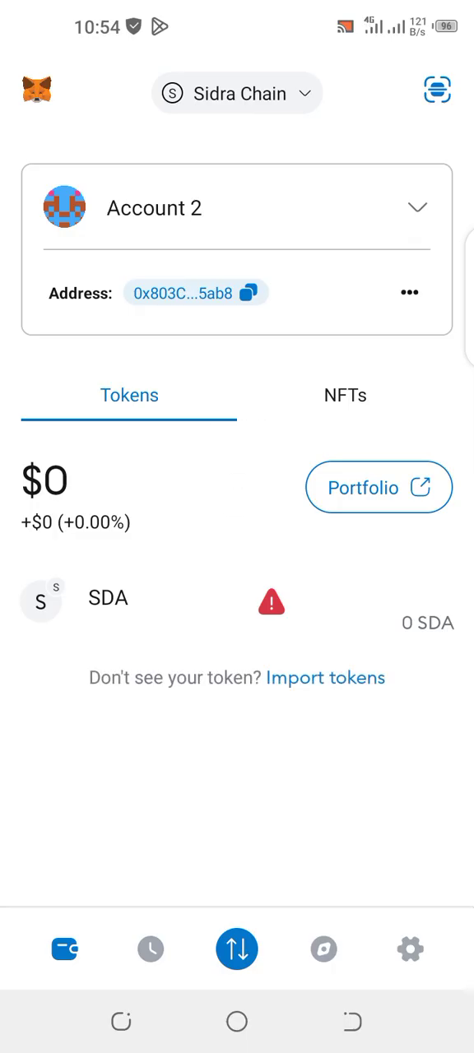